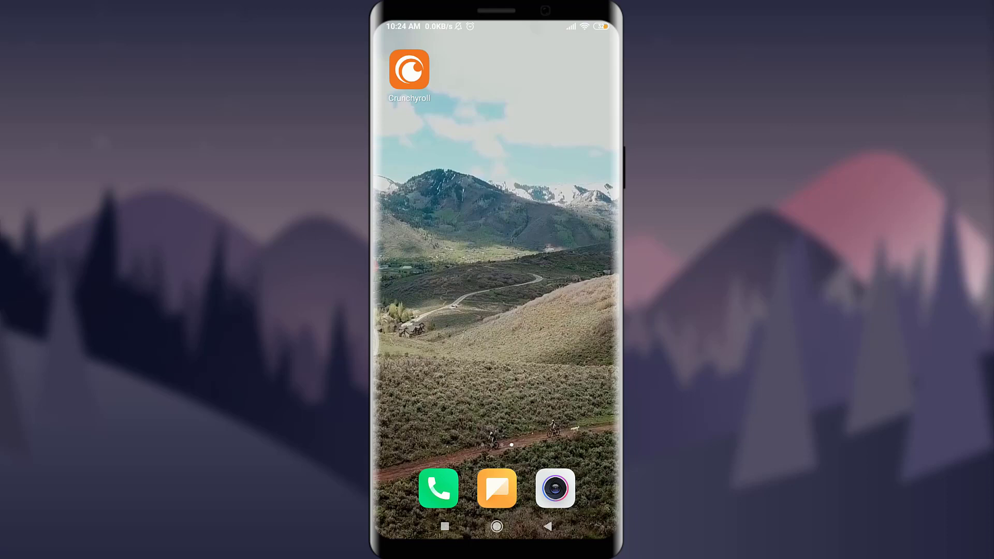
# - Launch Crunchyroll and browse the Home feed to the end and back up to Boruto
pyautogui.click(409, 69)
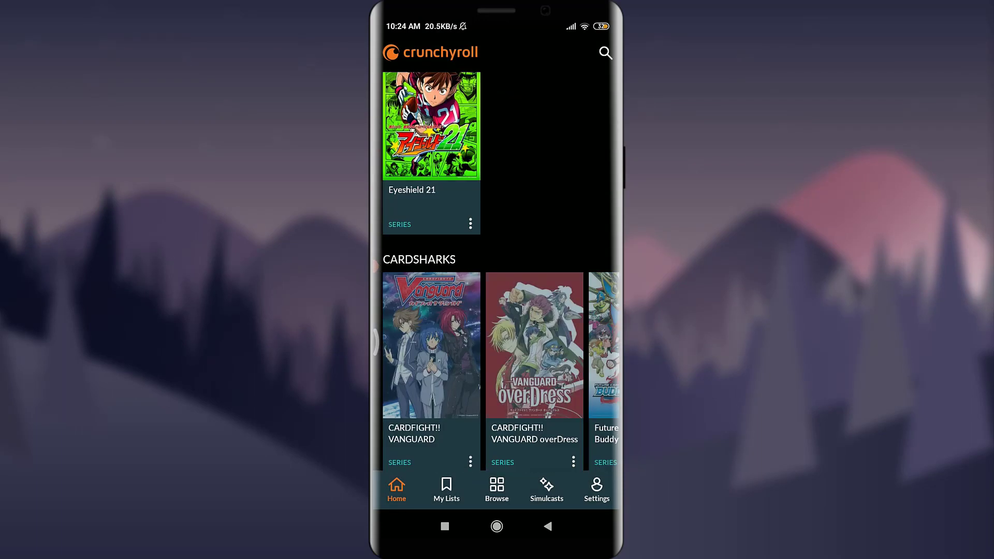
pyautogui.scroll(-3)
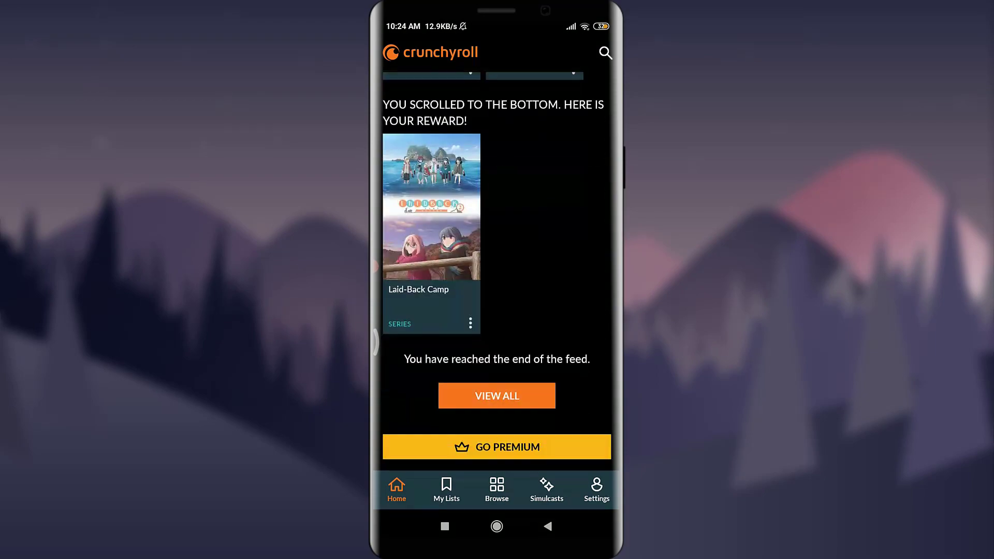
pyautogui.scroll(3)
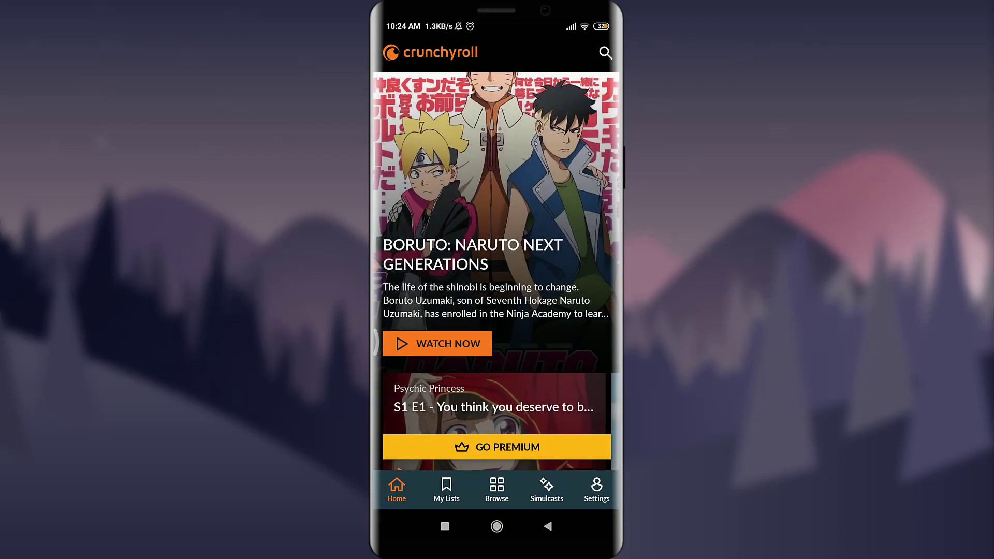
pyautogui.click(594, 489)
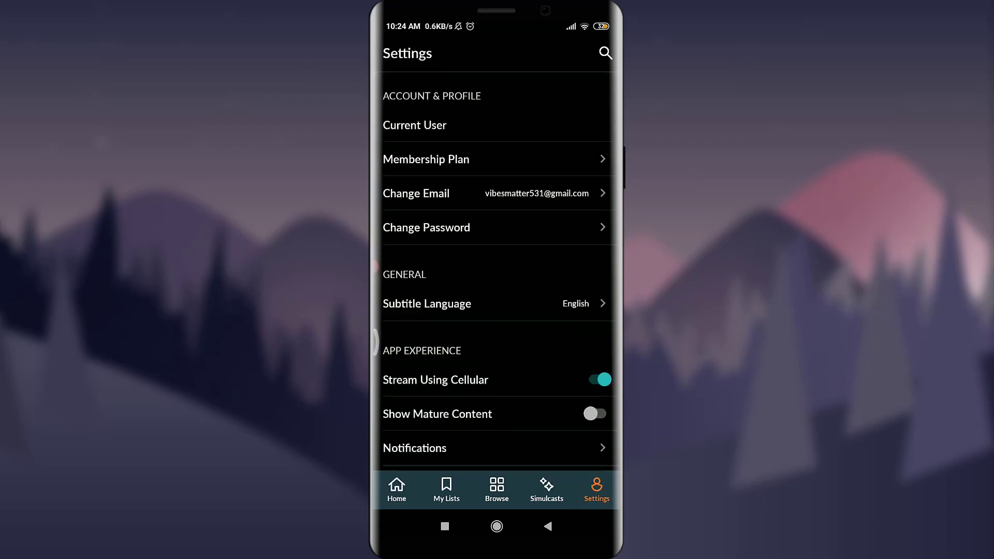
pyautogui.scroll(-3)
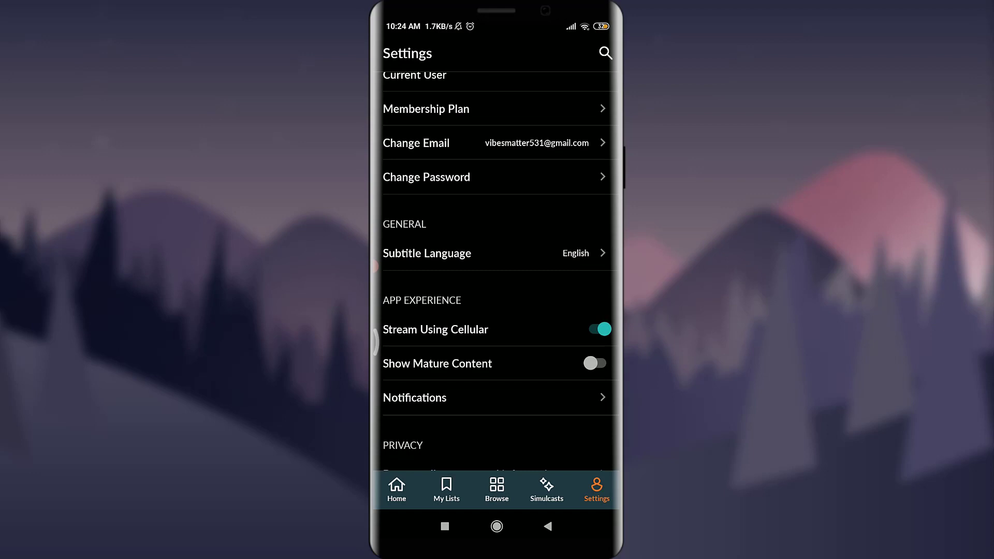
pyautogui.scroll(3)
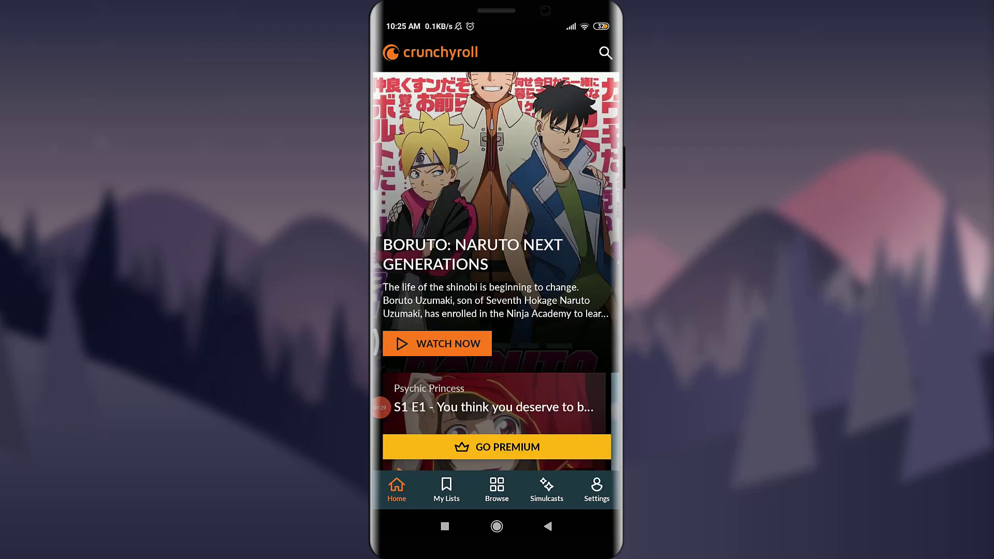
# - Continue watching Psychic Princess S1 E1 from the Home feed card
pyautogui.scroll(-3)
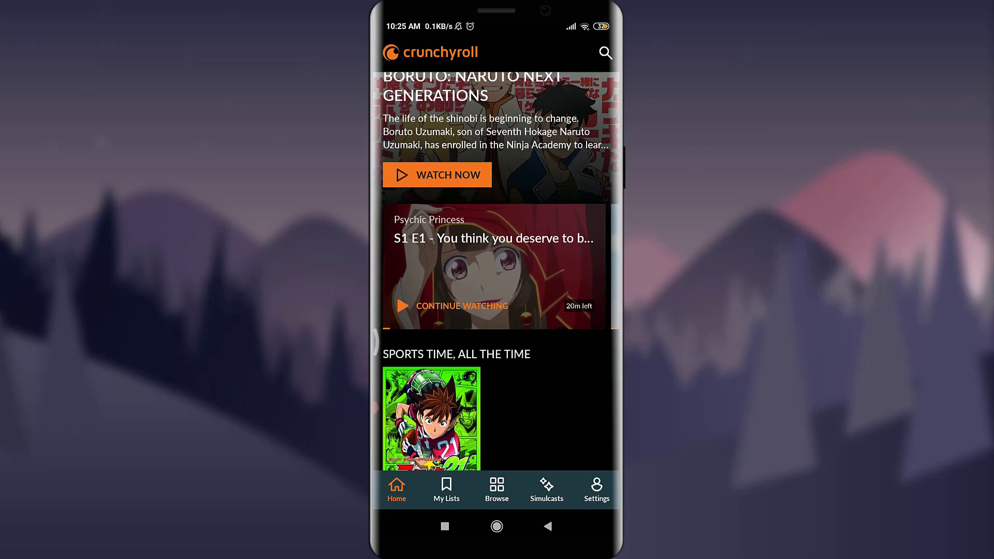
pyautogui.click(462, 306)
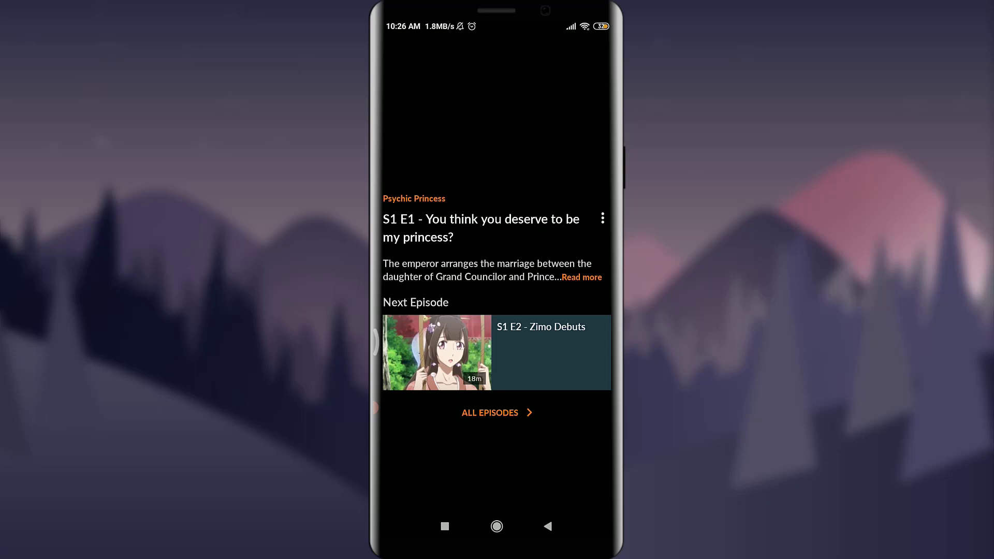
# - Pause the episode at 0:47 and bring up its Playback Settings
pyautogui.click(497, 101)
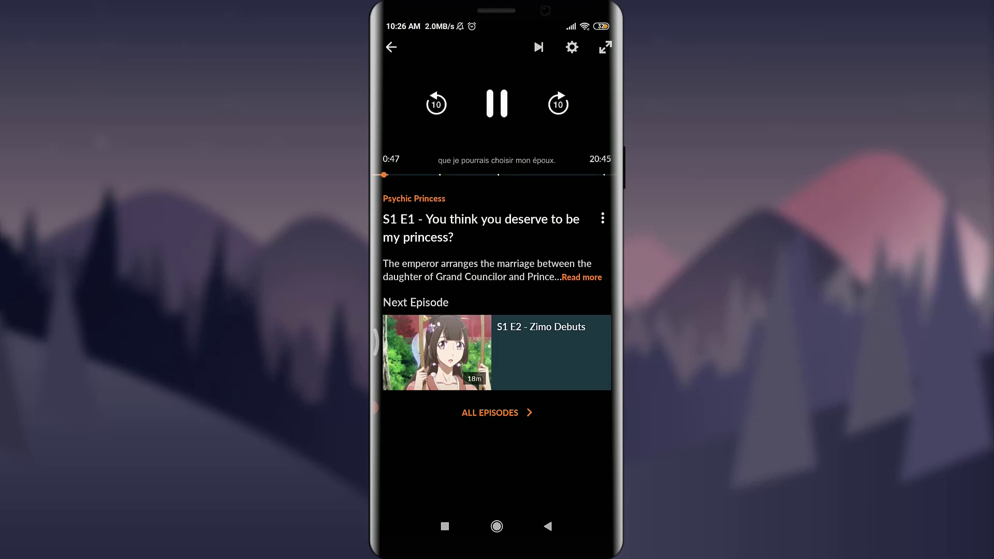
pyautogui.click(497, 103)
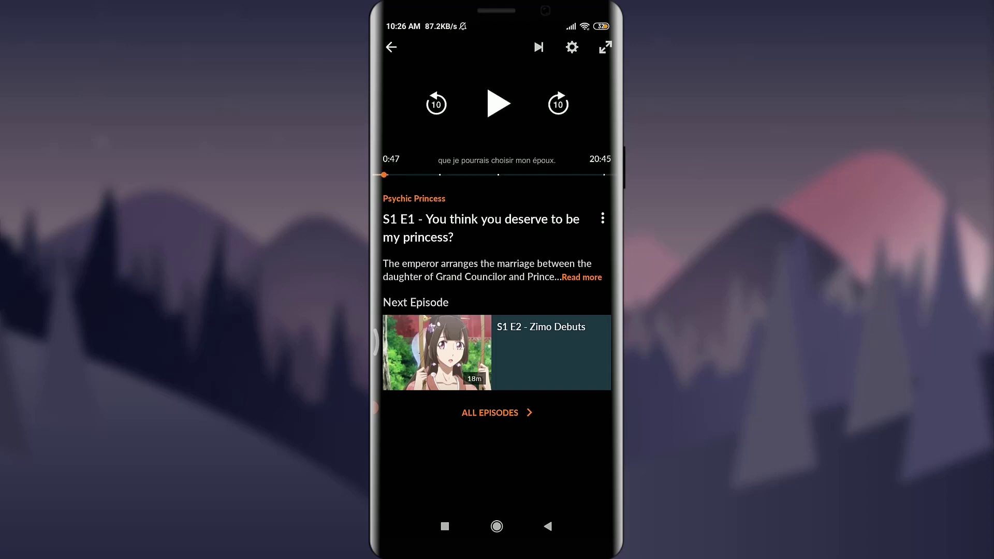
pyautogui.click(571, 47)
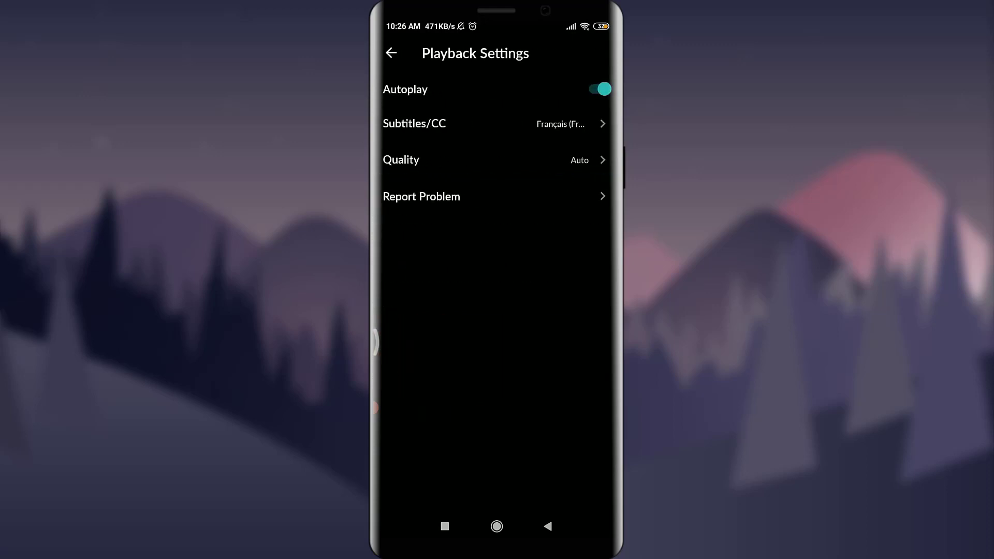
# - Set Subtitles/CC to Italiano (Italia) and hide the player controls
pyautogui.click(494, 124)
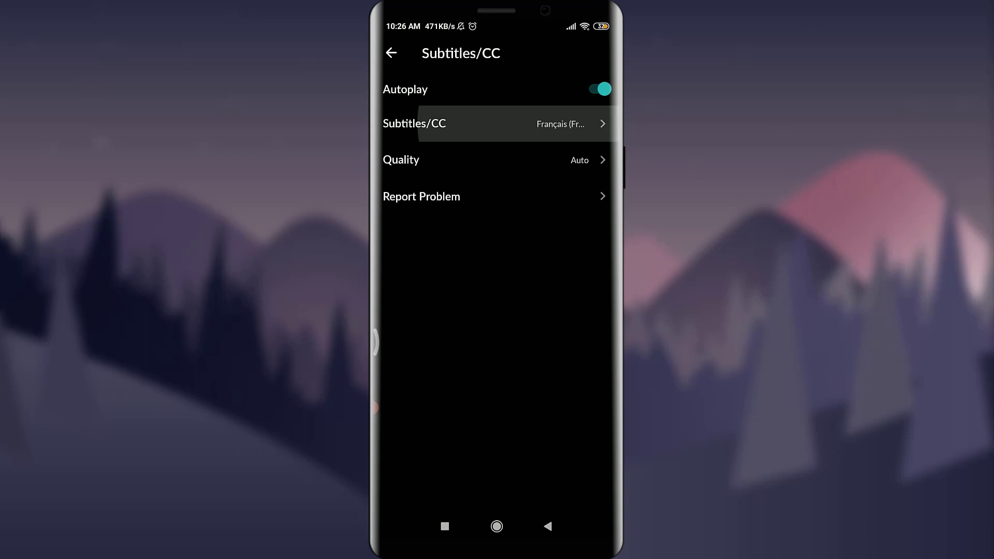
pyautogui.click(496, 123)
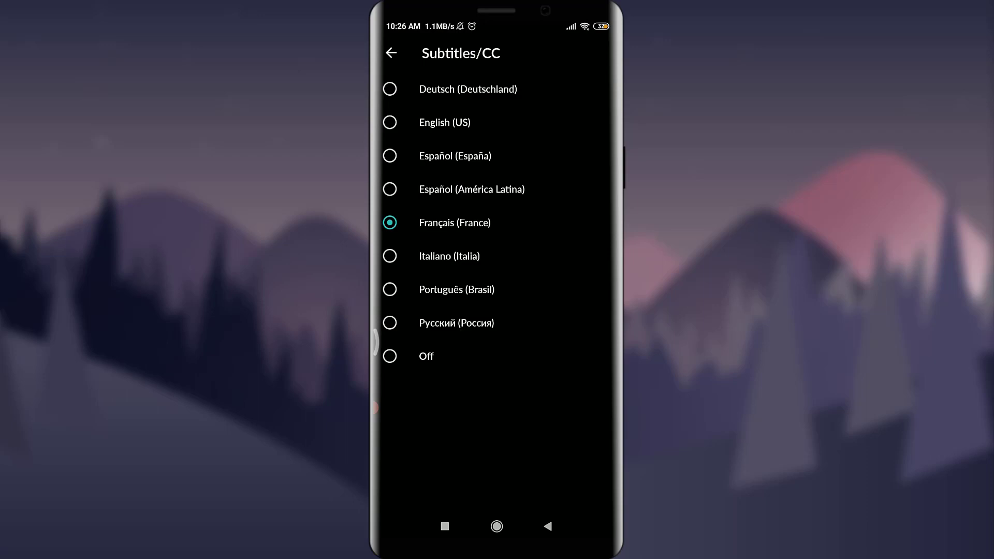
pyautogui.click(391, 52)
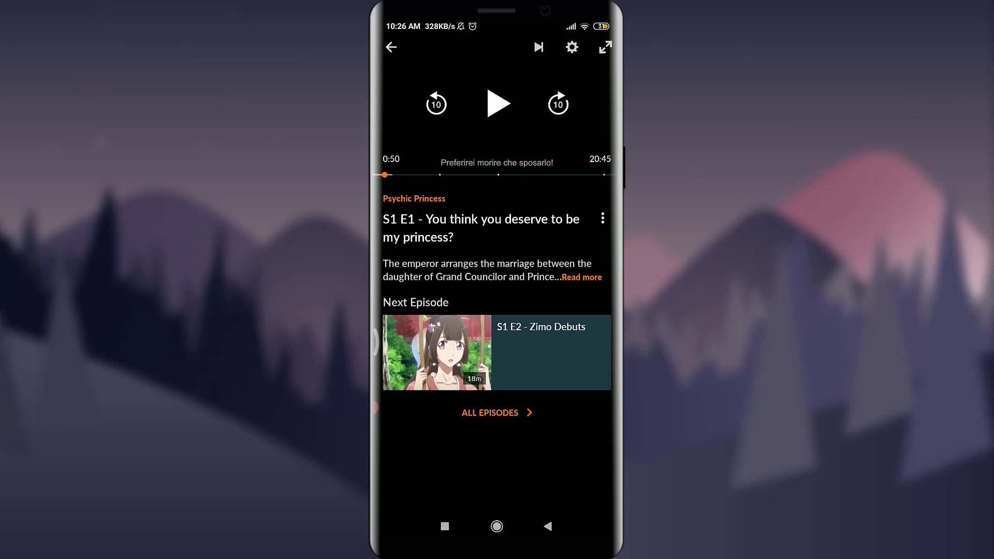
pyautogui.click(497, 96)
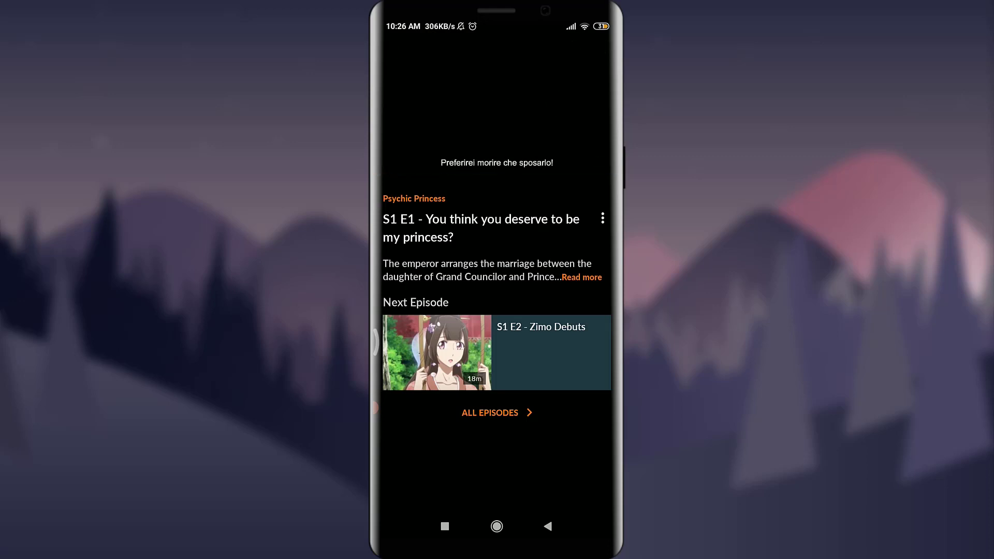